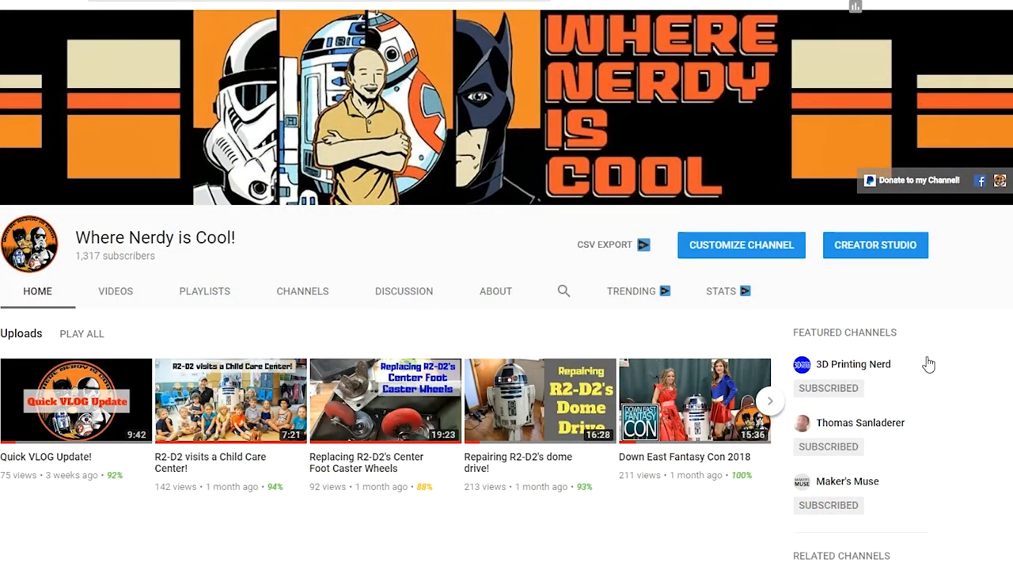
# - Follow the 'Donate to my Channel' banner link to the channel's PayPal donation page showing $5.00 USD
pyautogui.click(912, 180)
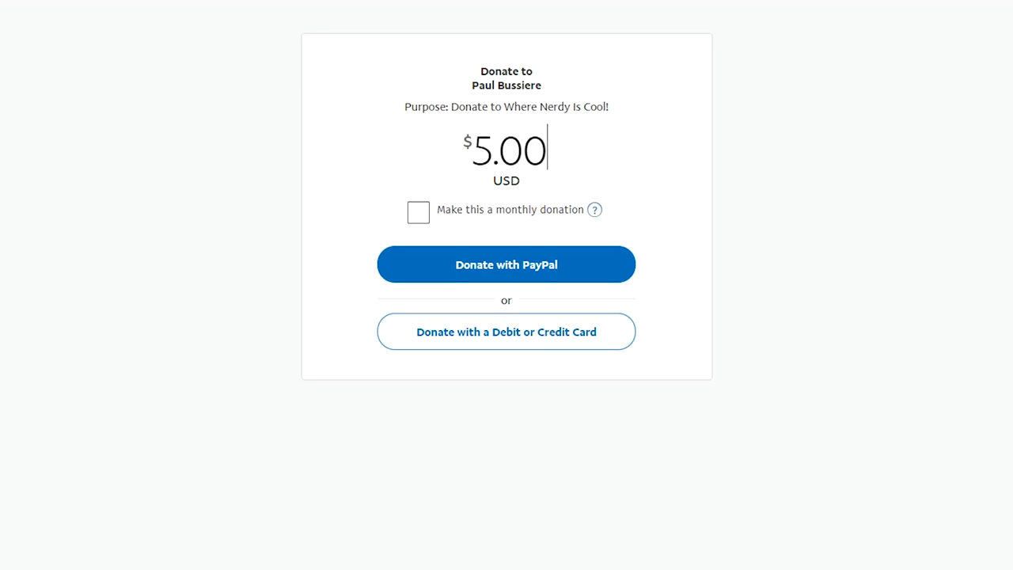
pyautogui.moveTo(567, 272)
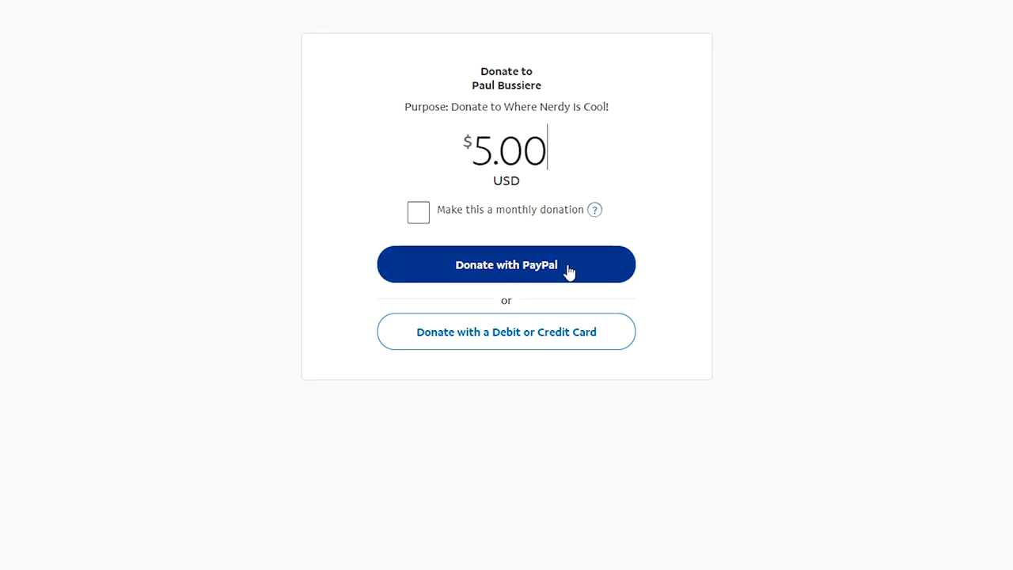